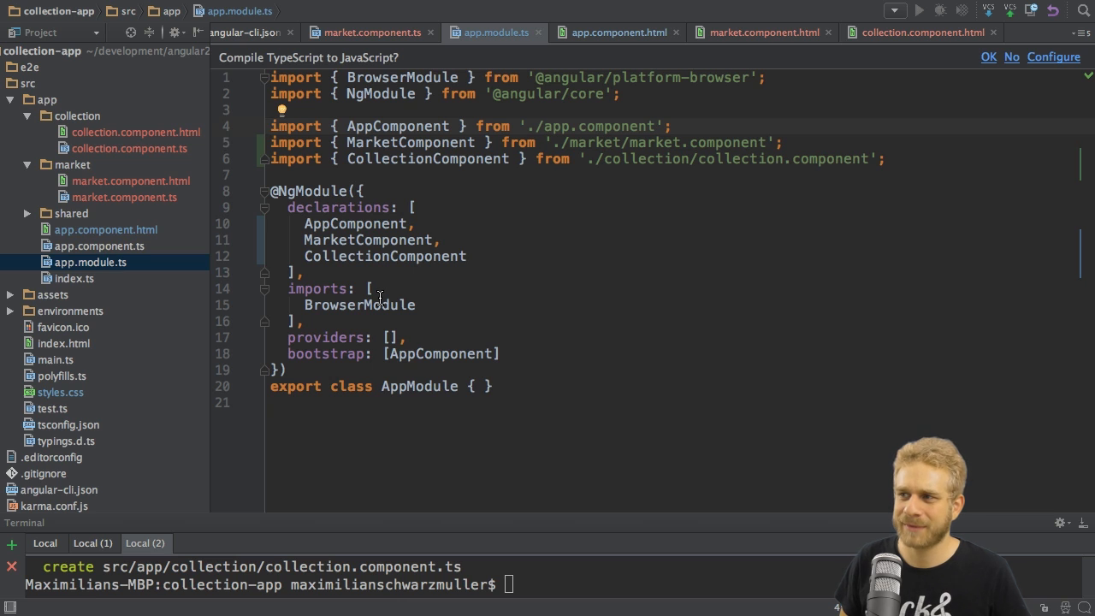
Step: Expand the market folder and bring up market.component.html in the editor
click(131, 181)
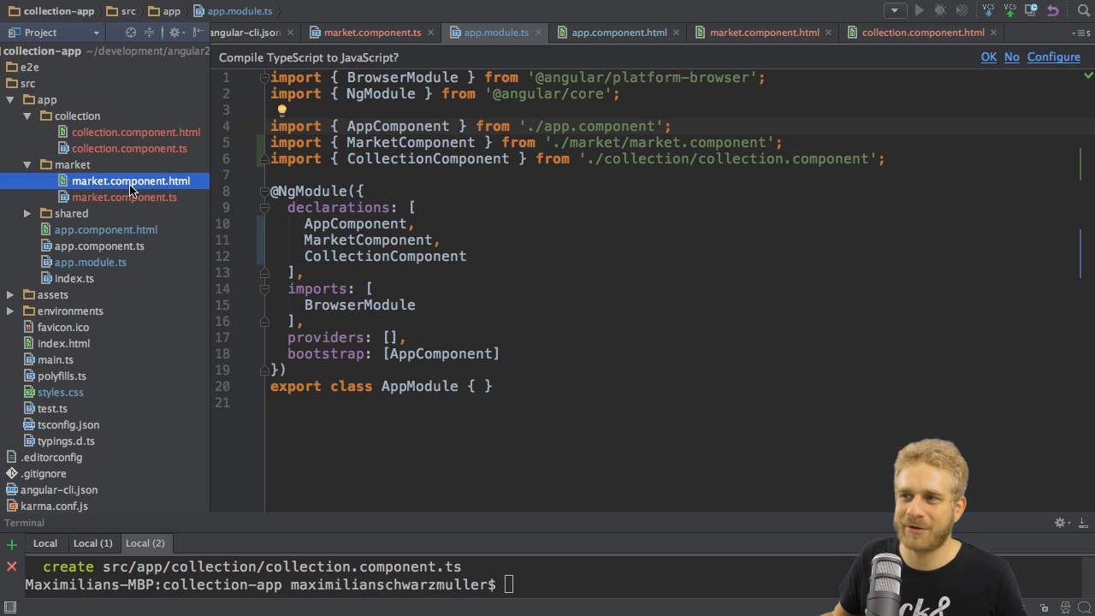
click(130, 181)
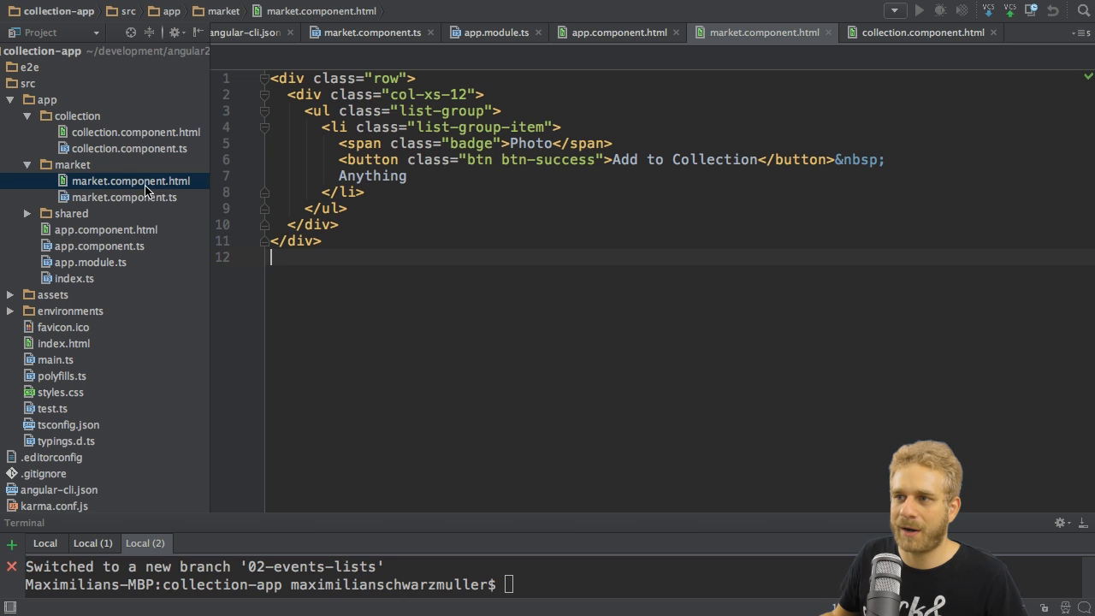
Step: In market.component.ts, declare a collectables array whose first object has a description and type 'Book'
click(123, 197)
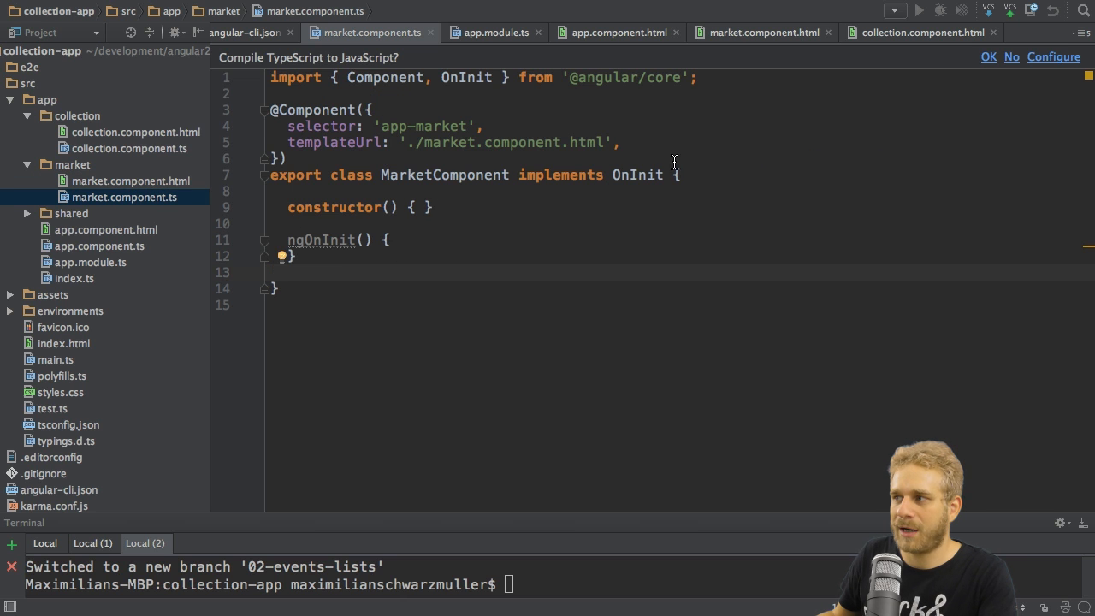
key(Enter)
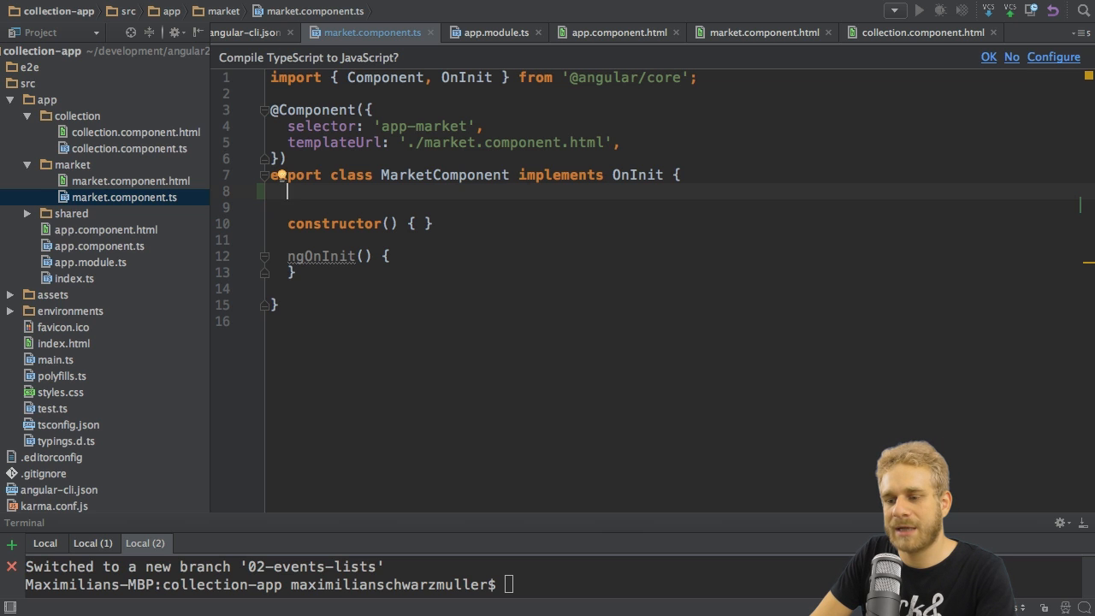
text(collecta)
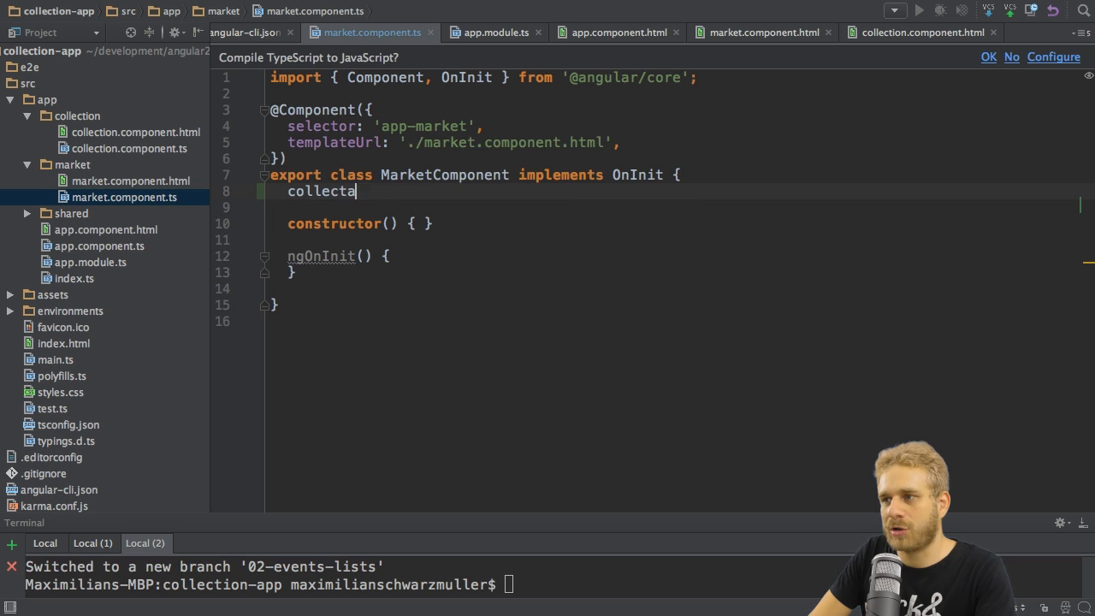
text(bles)
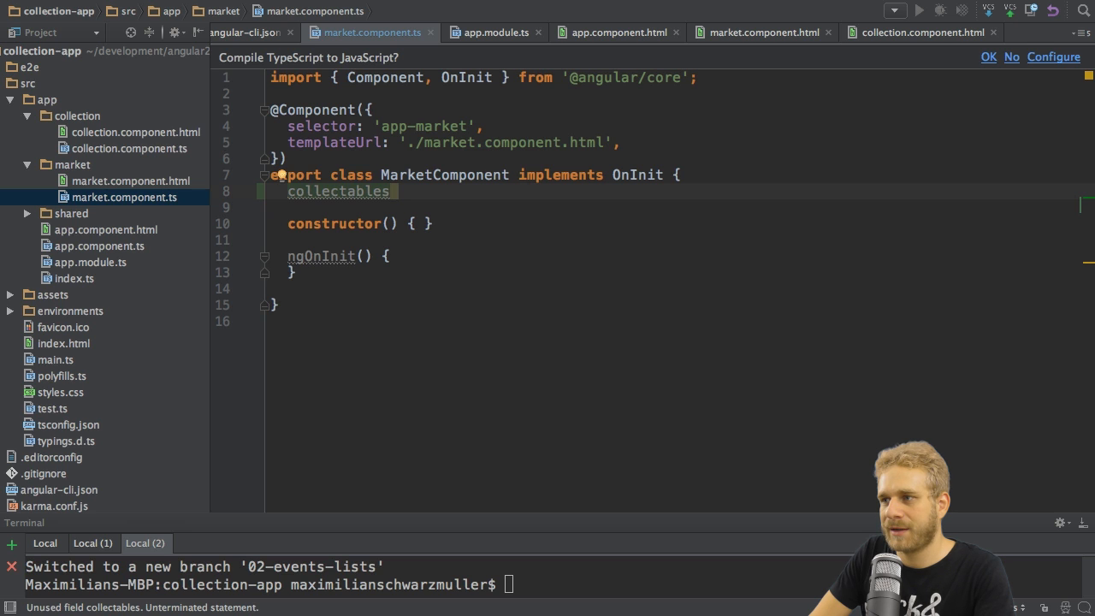
text(= [])
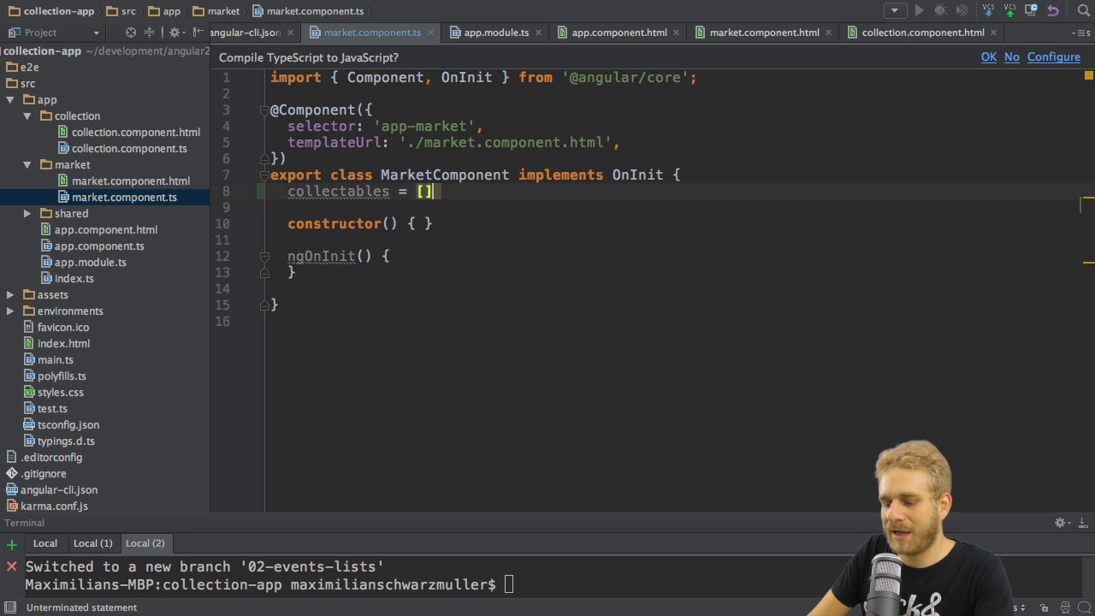
key(Enter)
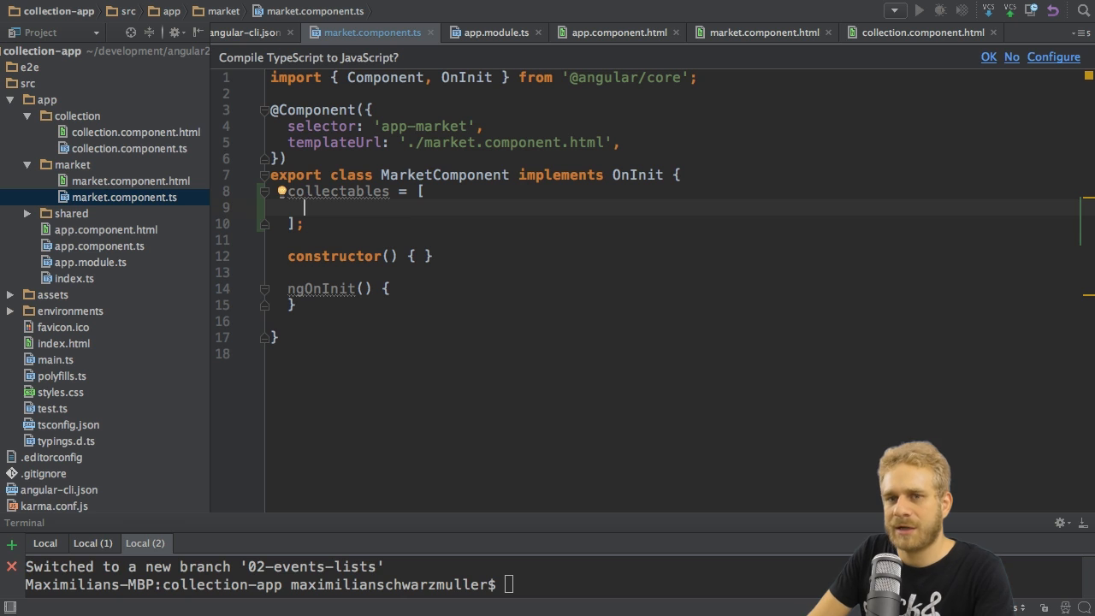
mouse_move(654, 179)
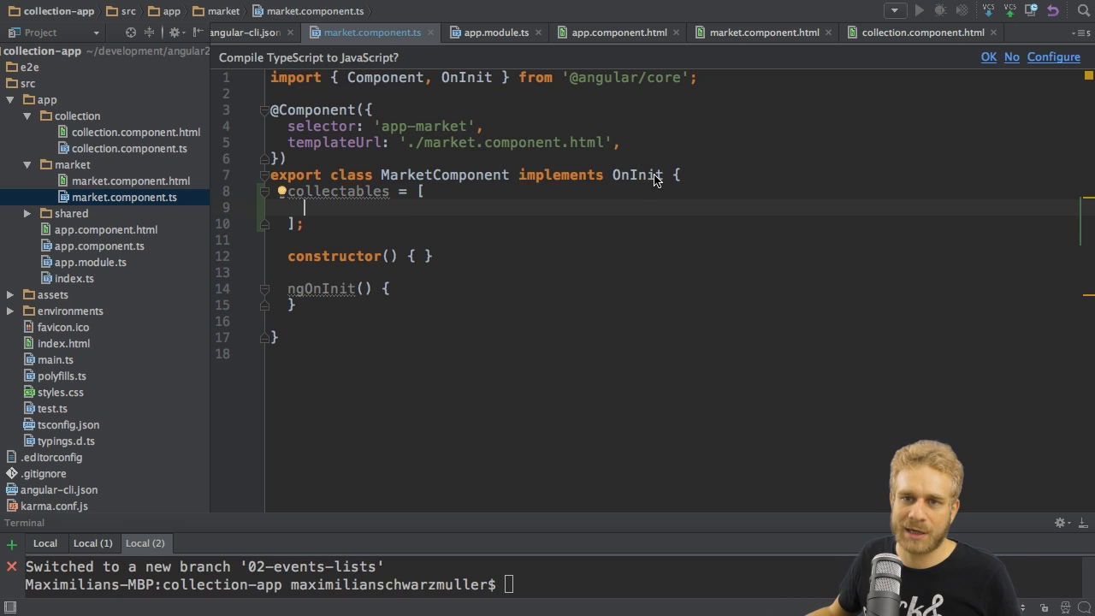
text({})
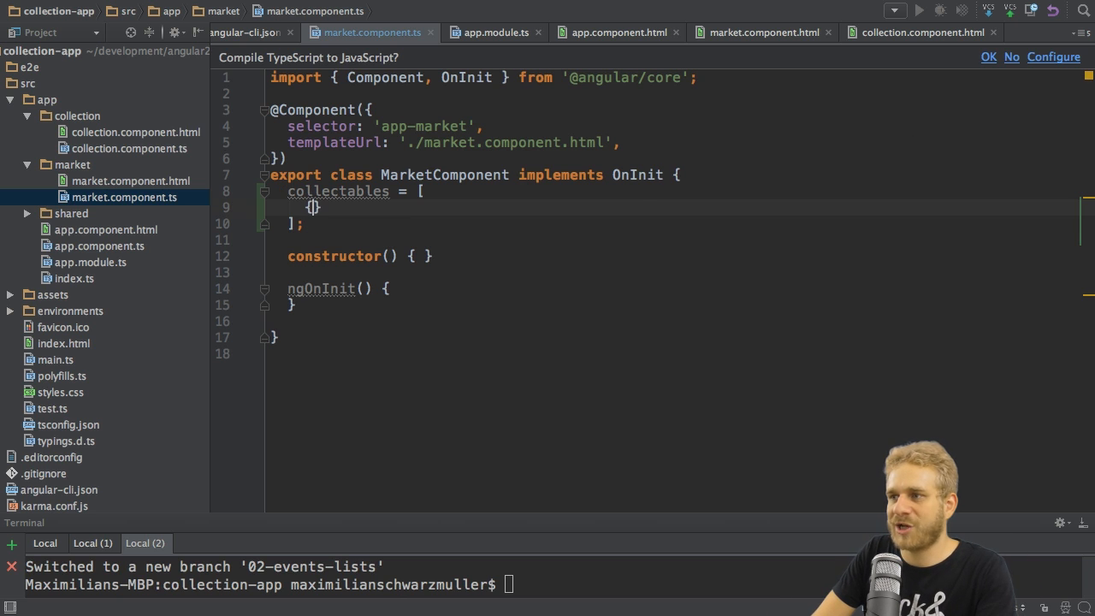
text(description: '', type: ')
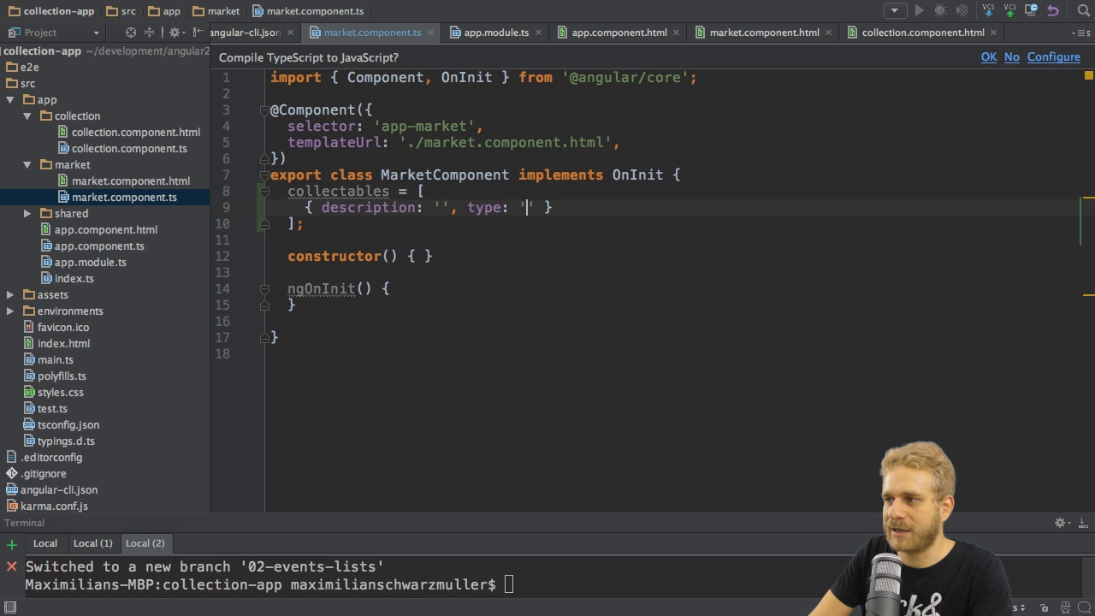
text(Book)
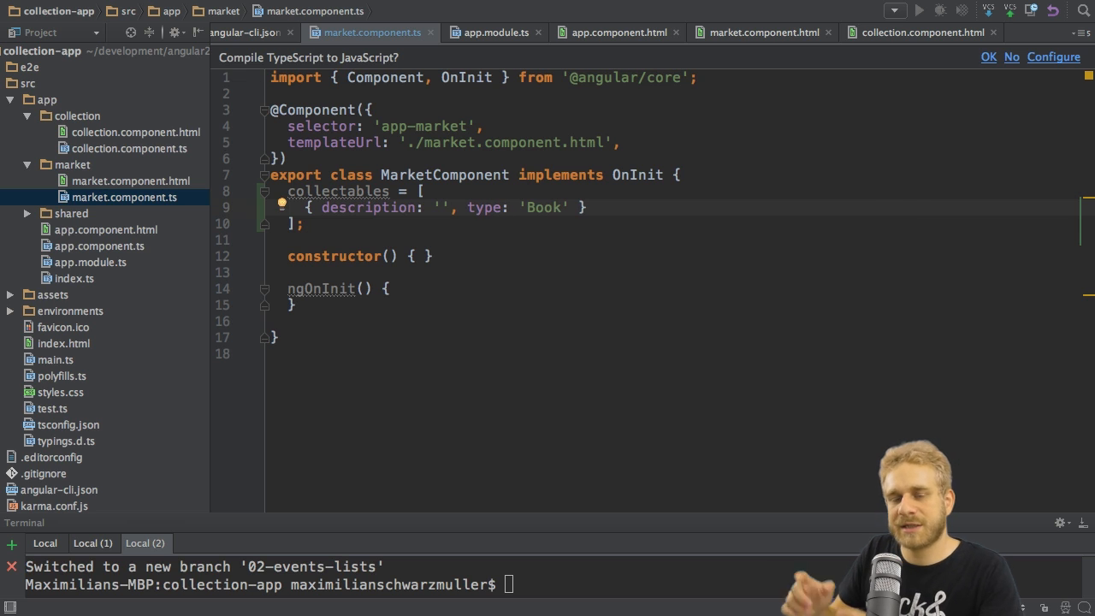
mouse_move(702, 259)
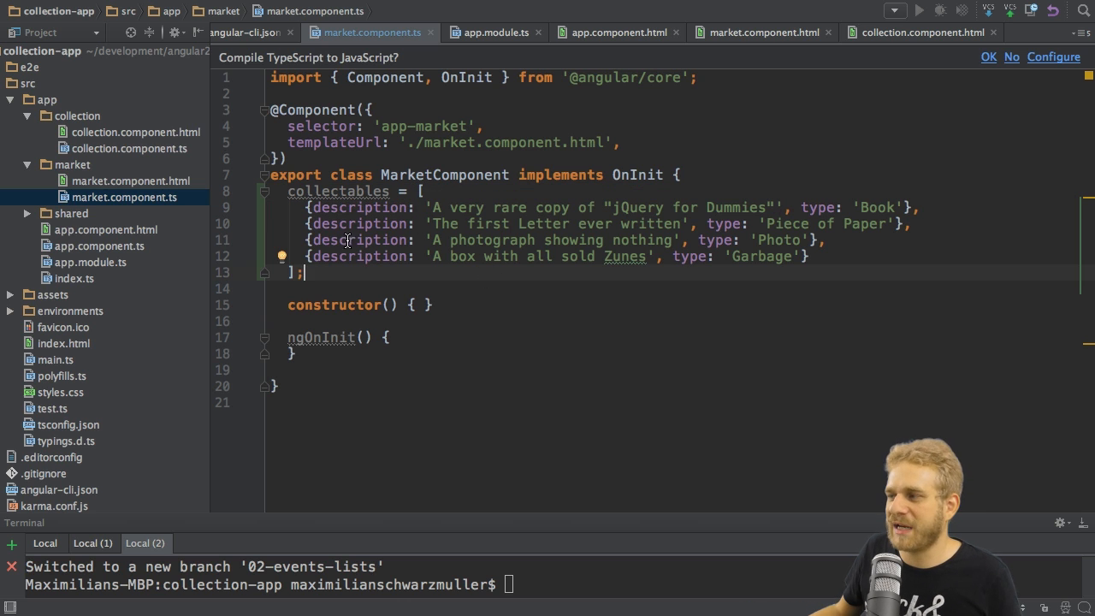
mouse_move(585, 333)
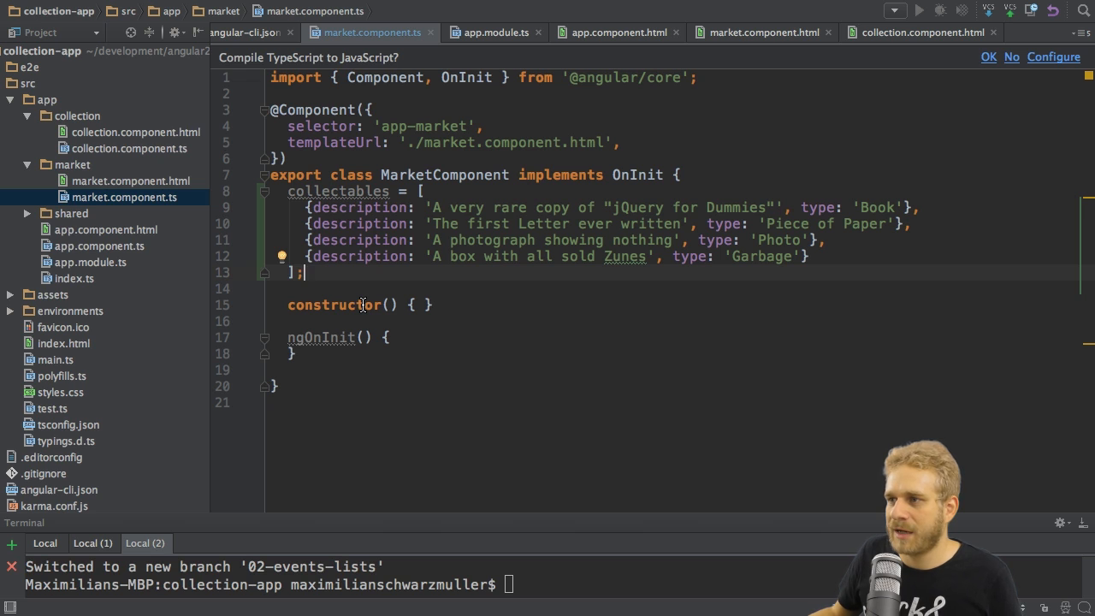
mouse_move(270, 256)
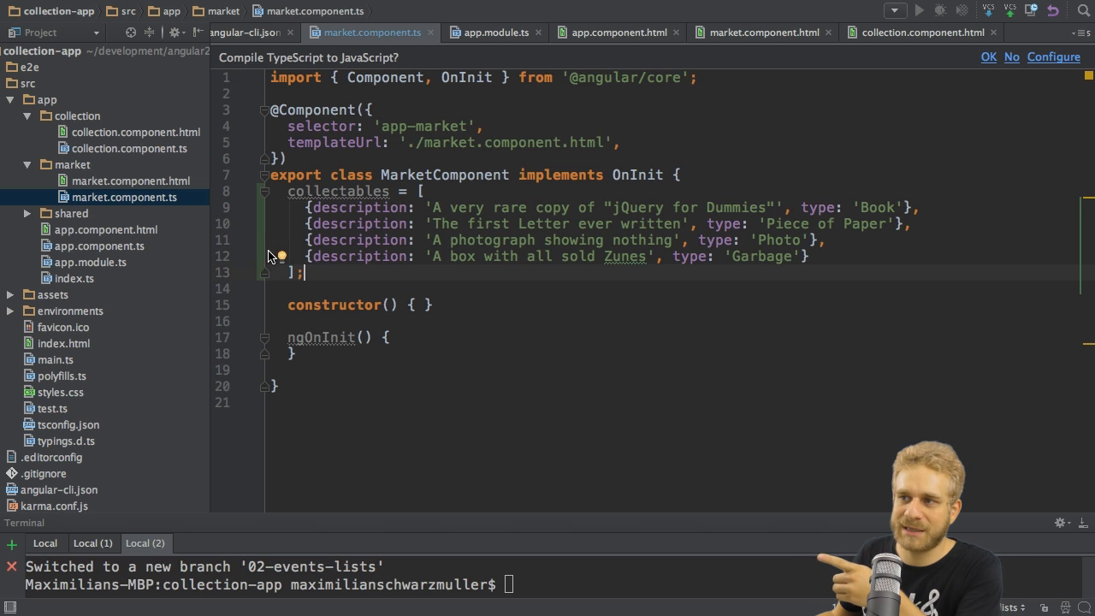
Step: Switch back to the market.component.html template tab
click(130, 182)
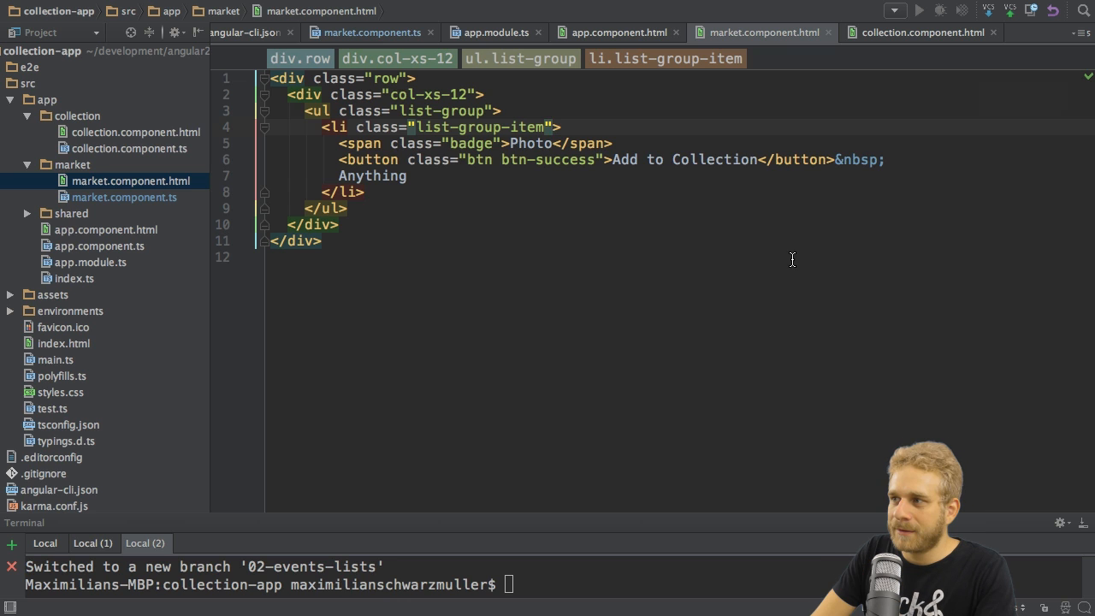
Step: Add *ngFor="let item of collectables" to the market list's li element
text(*ngFor=")
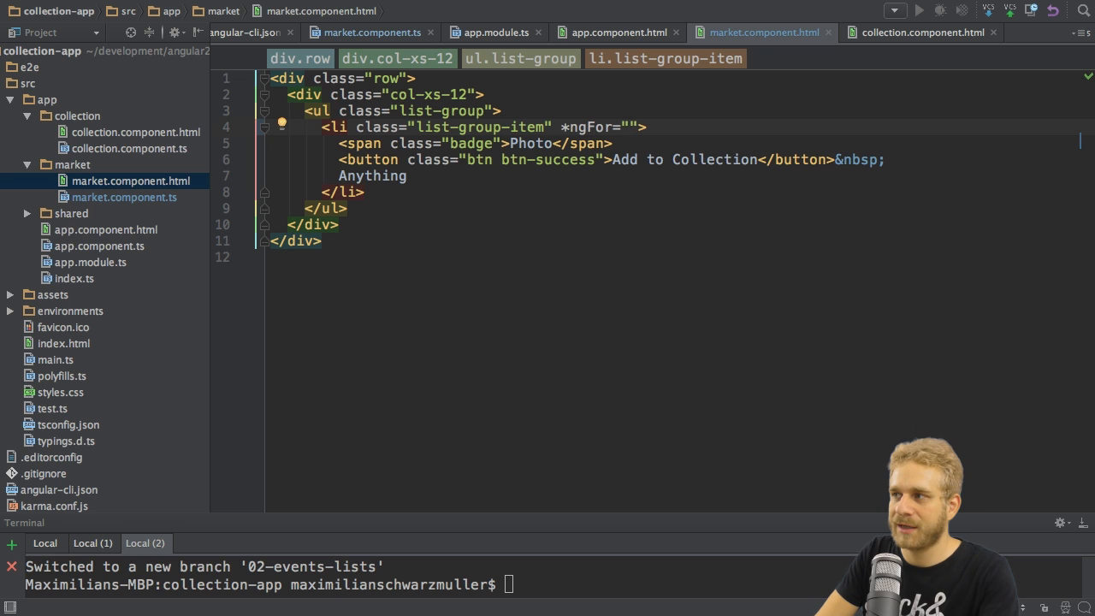
text(let item)
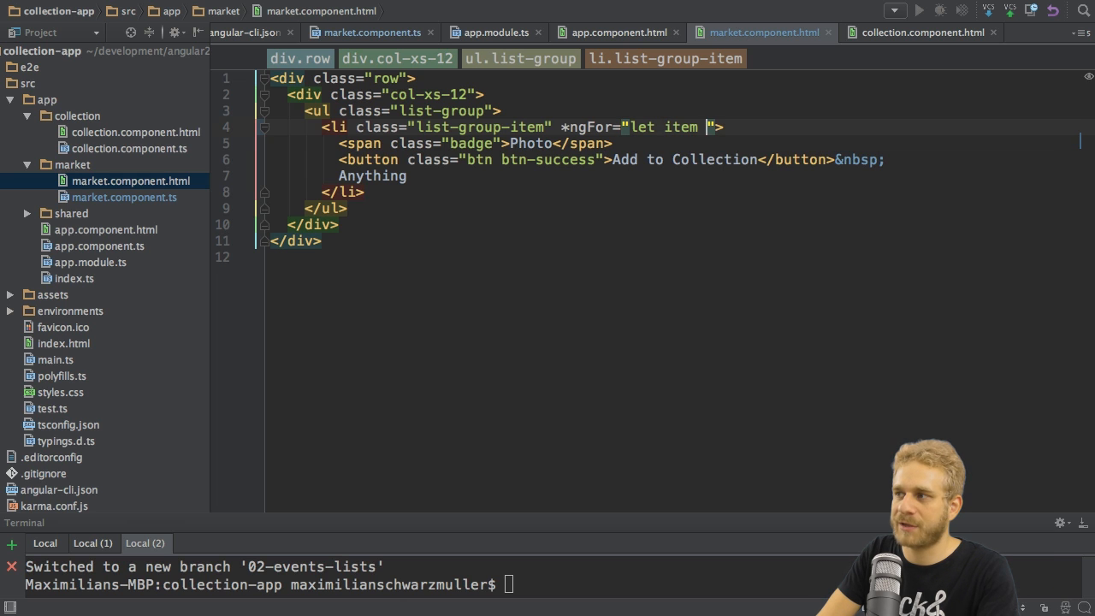
text(of)
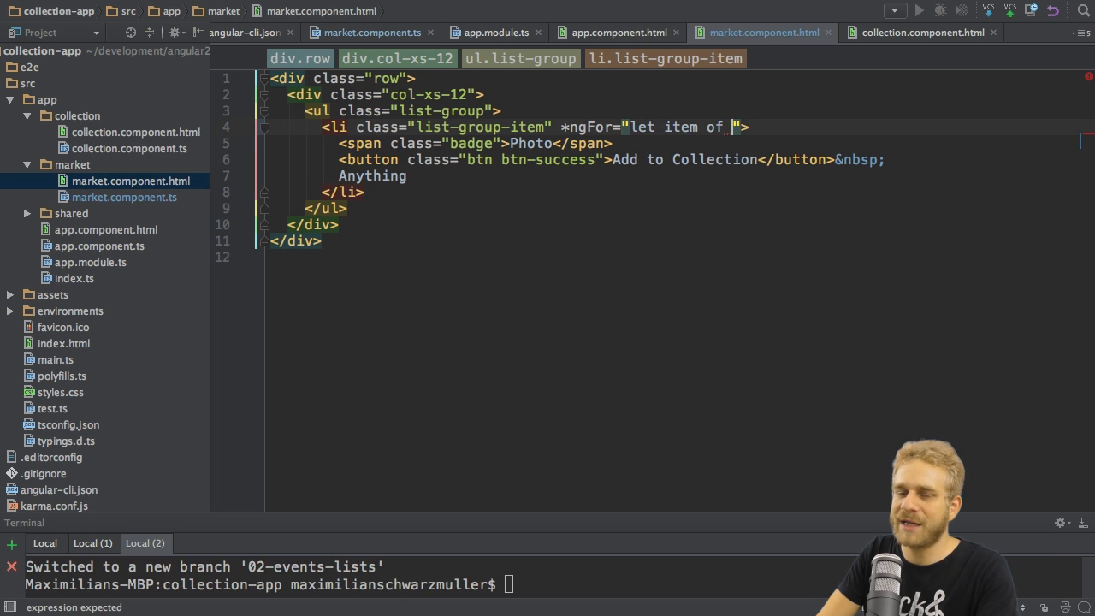
text(collectables)
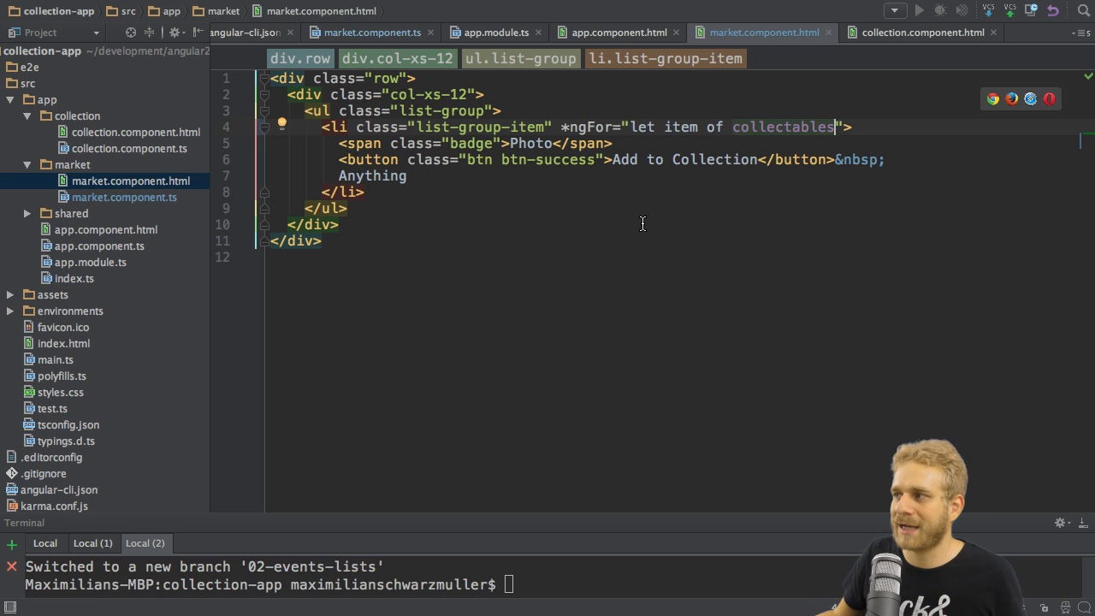
mouse_move(647, 223)
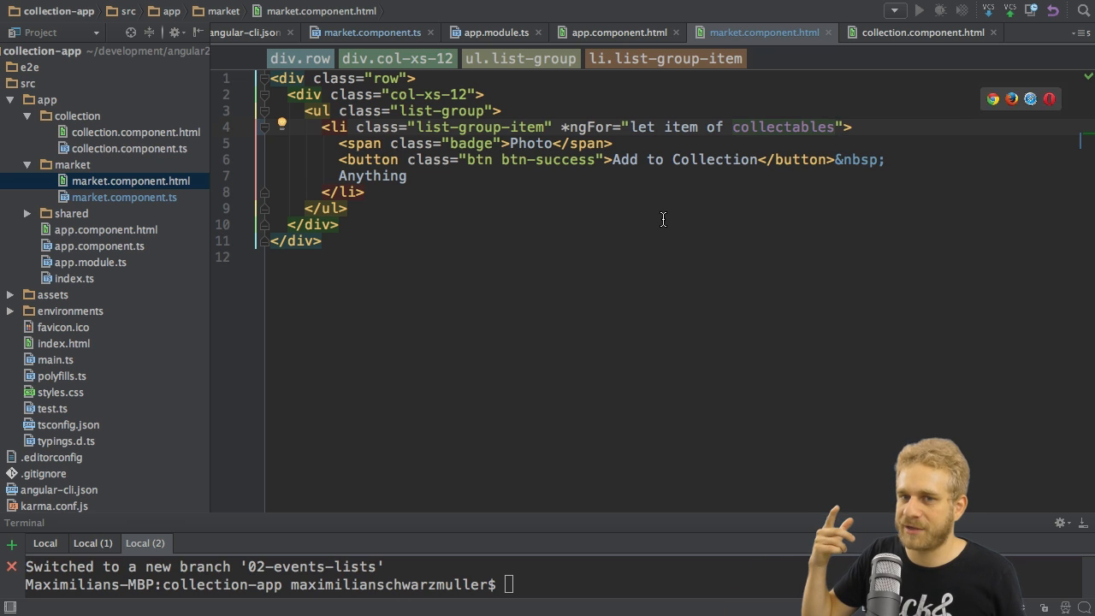
mouse_move(319, 130)
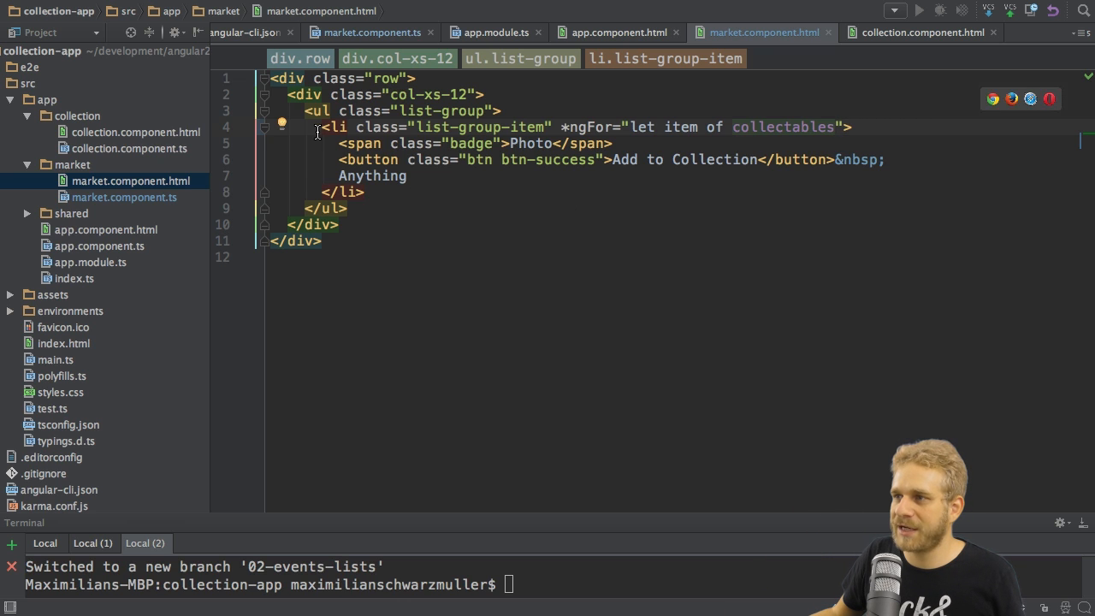
mouse_move(380, 195)
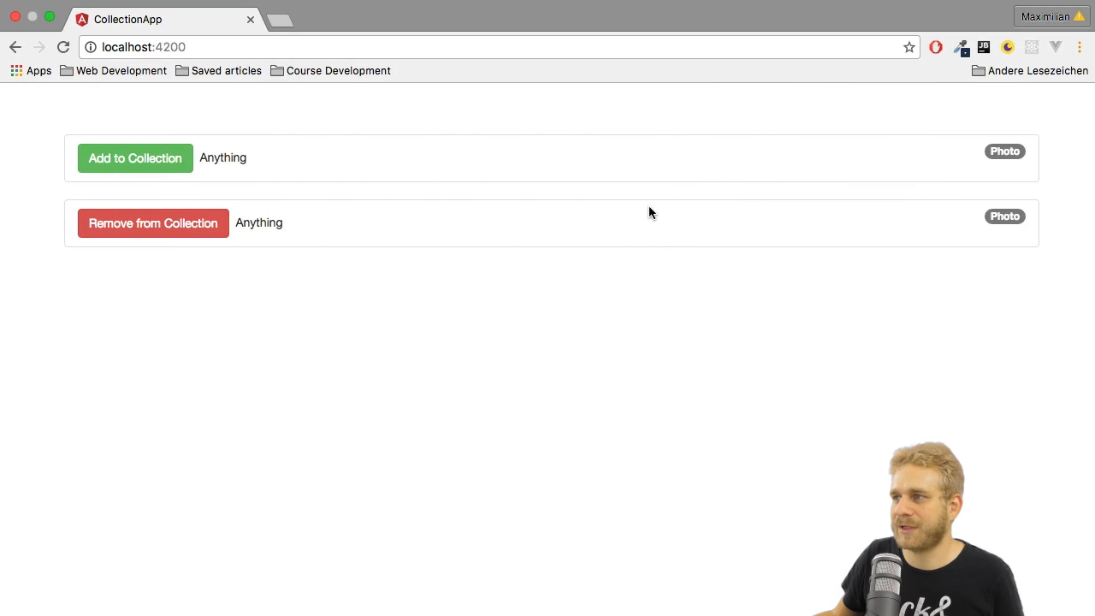
Step: Check the browser at localhost:4200 for four repeated Add to Collection list items
click(62, 48)
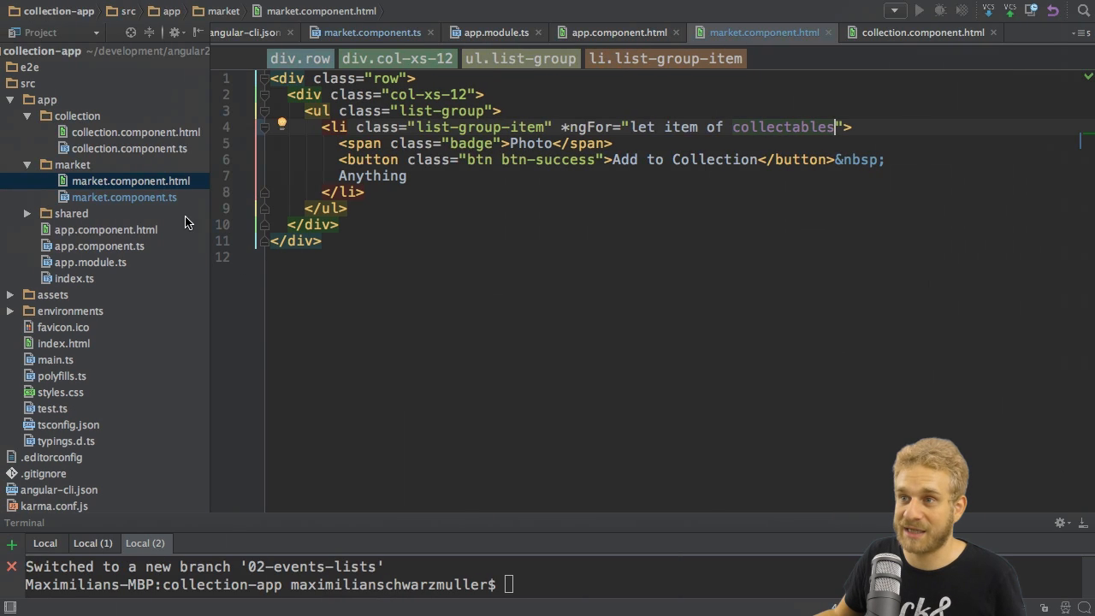
click(123, 197)
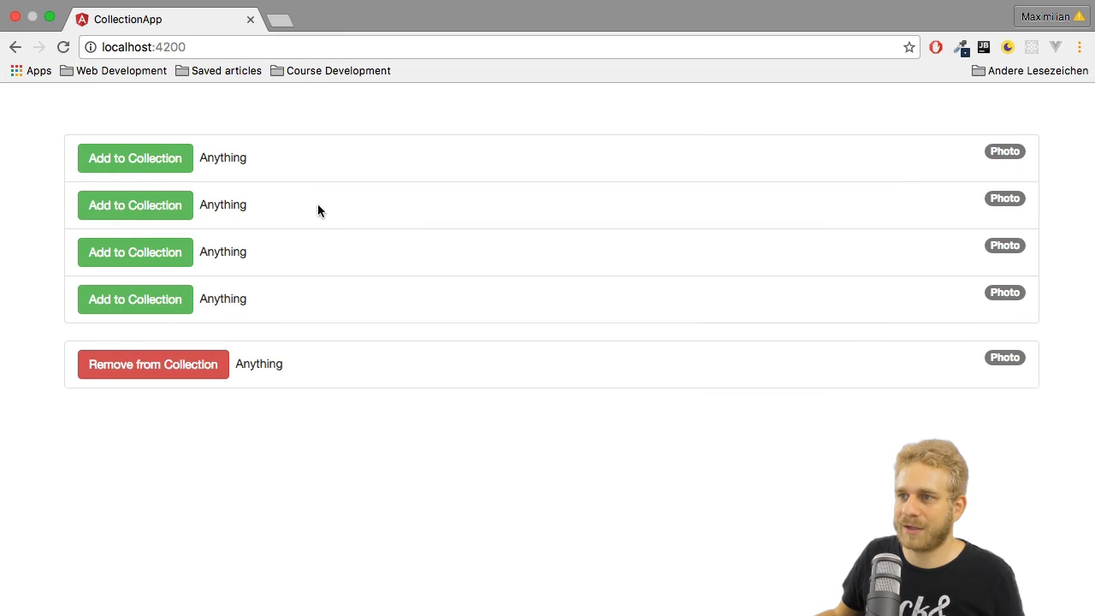
mouse_move(257, 230)
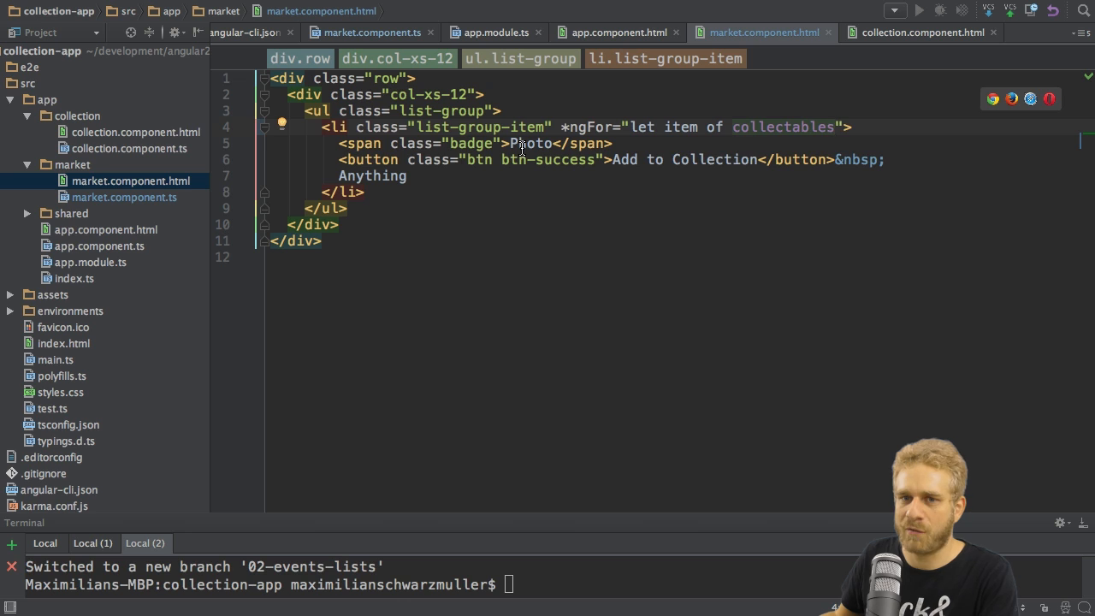
Step: Replace the badge's fixed Photo text with {{ item.type }}
double_click(531, 143)
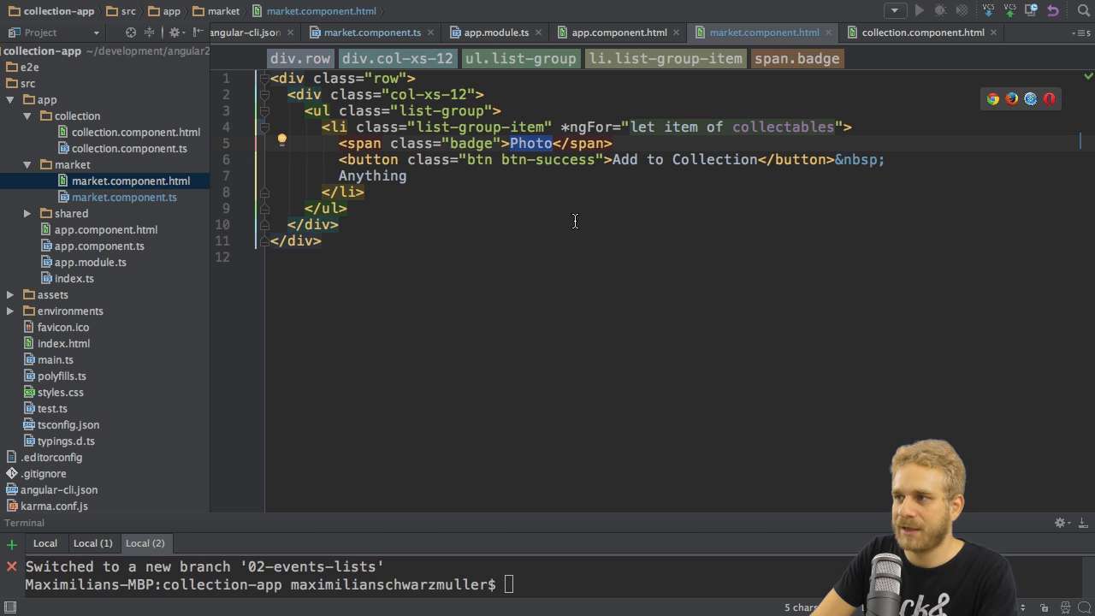
text({{}})
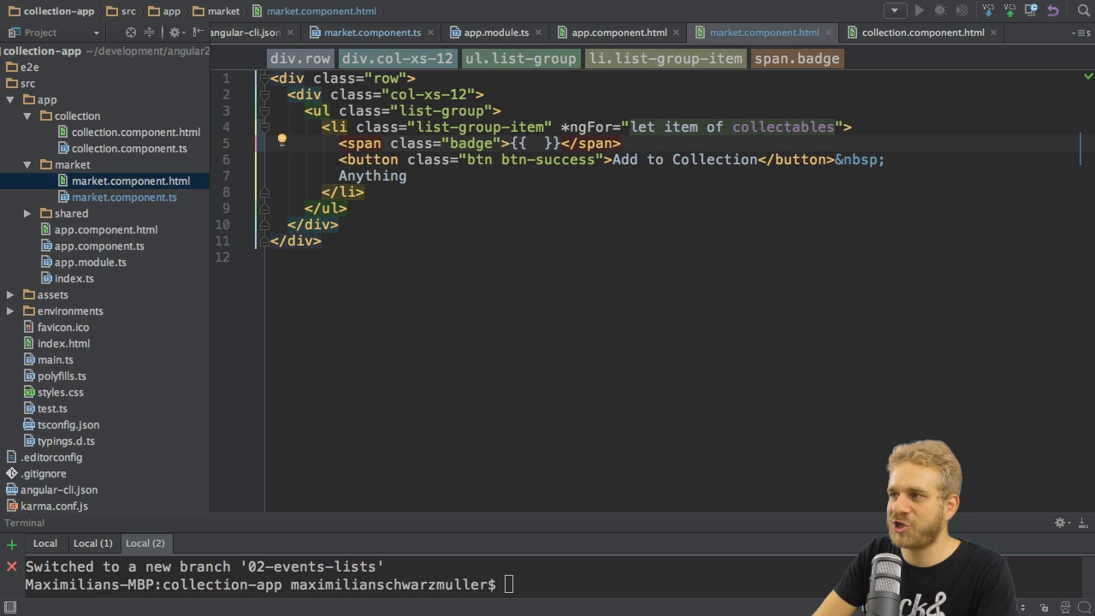
text(item.type)
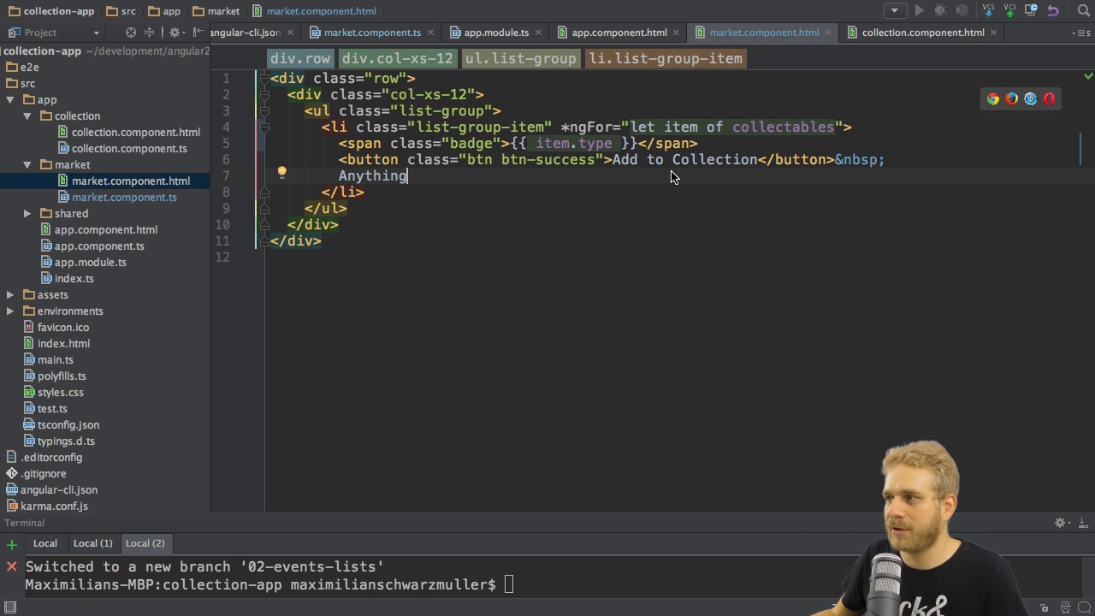
mouse_move(530, 161)
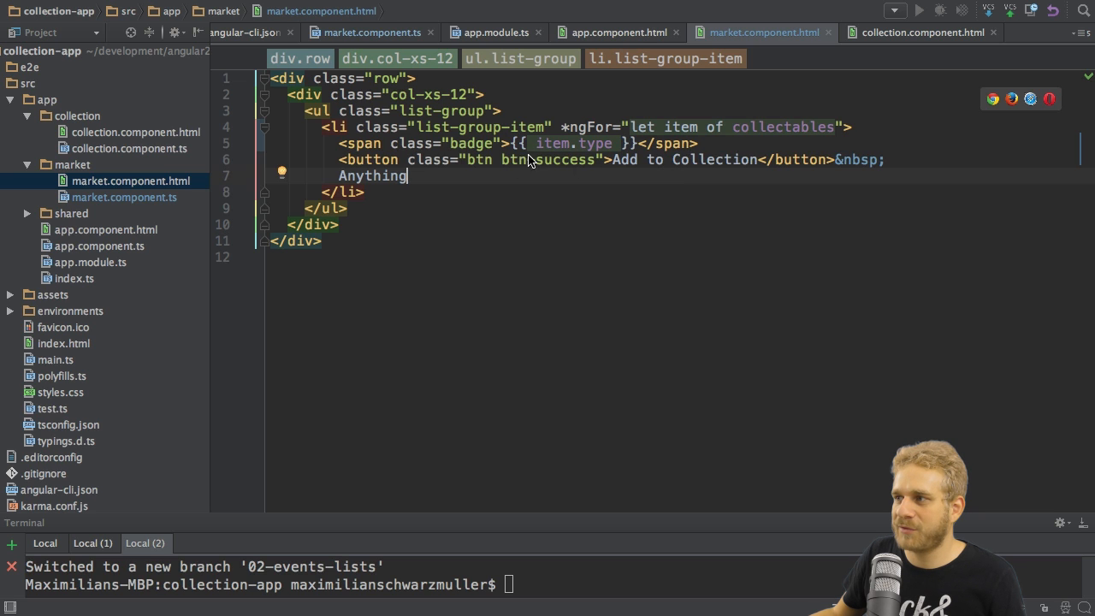
mouse_move(642, 202)
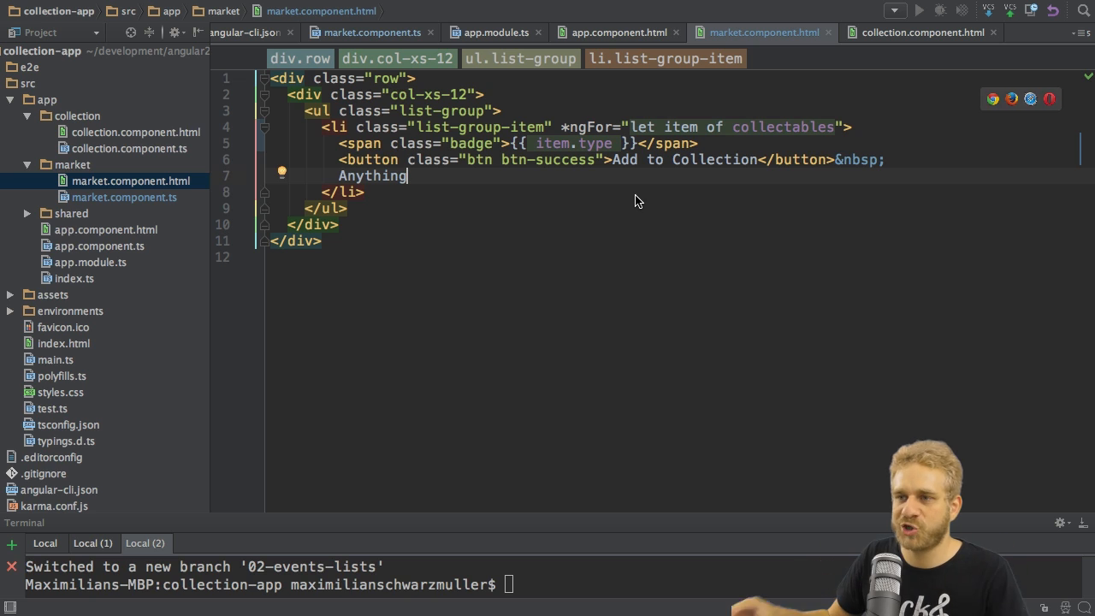
mouse_move(481, 191)
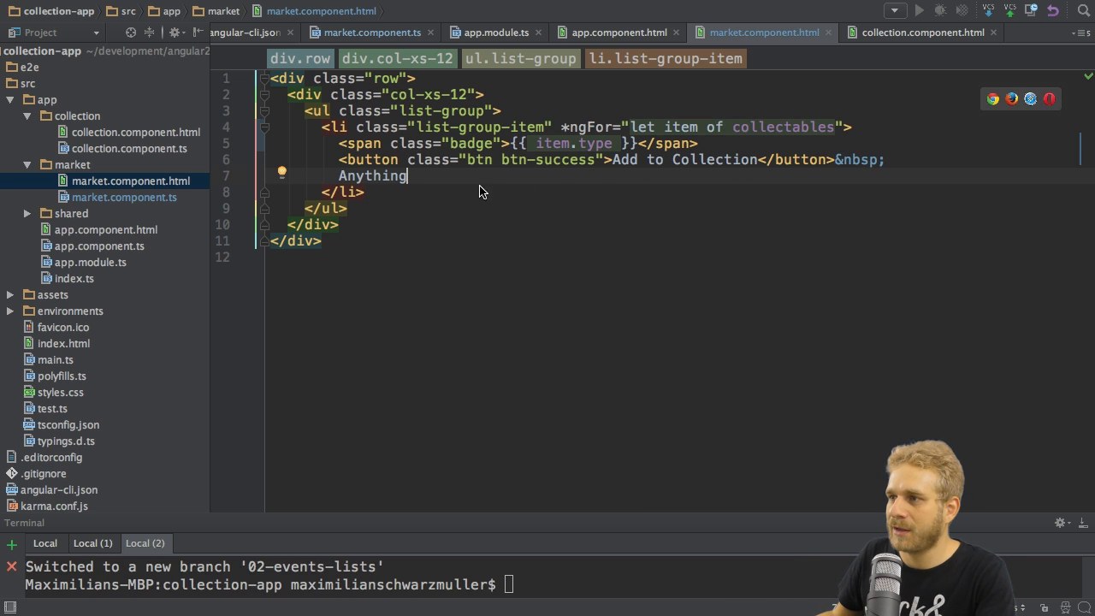
Step: Replace the placeholder word Anything with {{ item.description }}
double_click(374, 175)
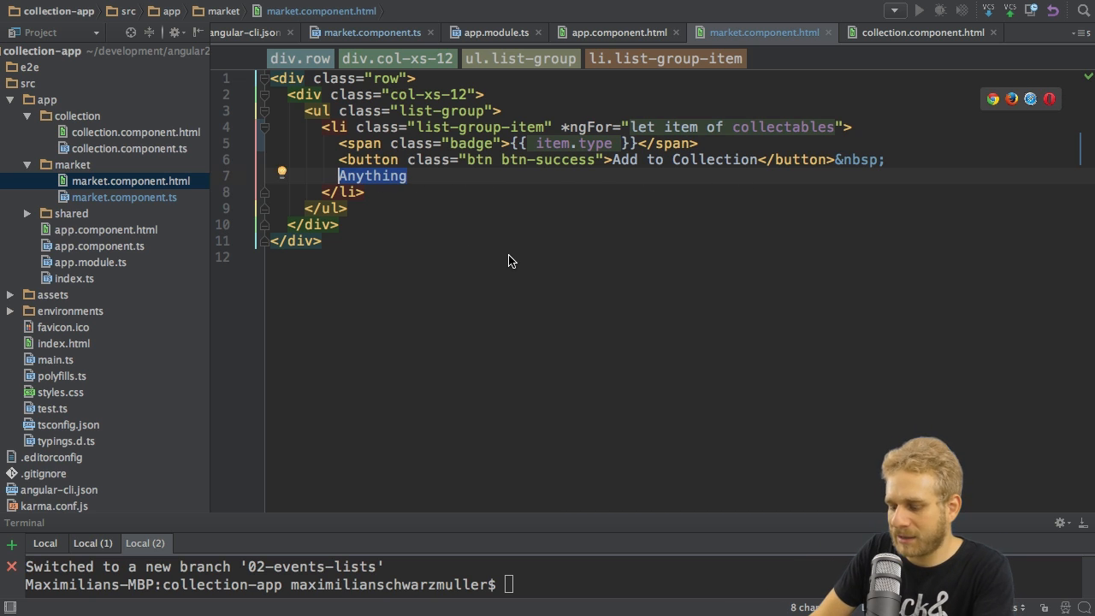
text({{  }})
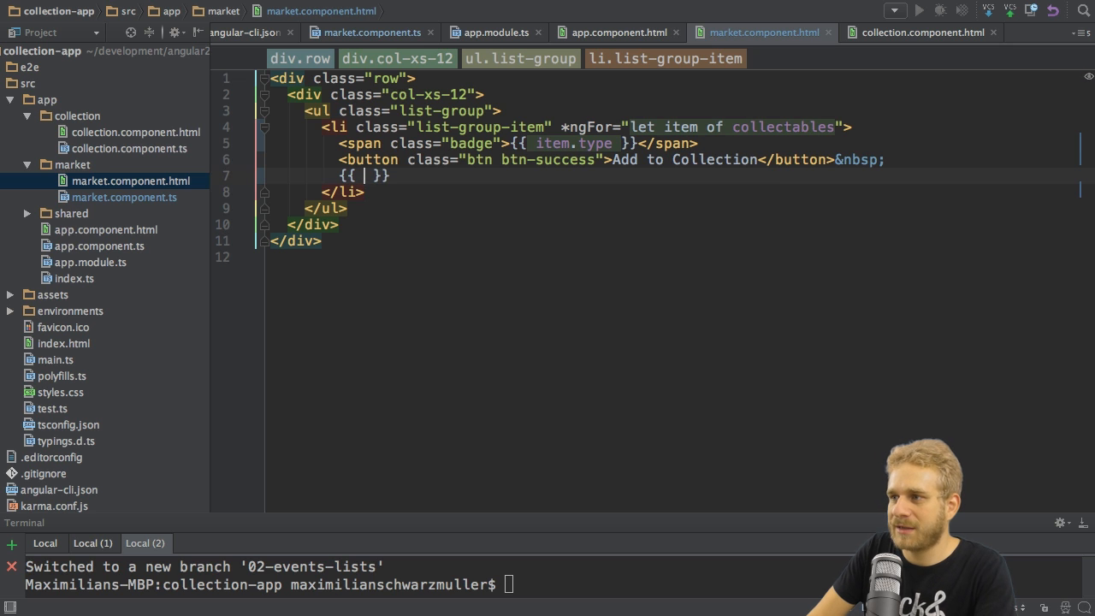
text(item.de)
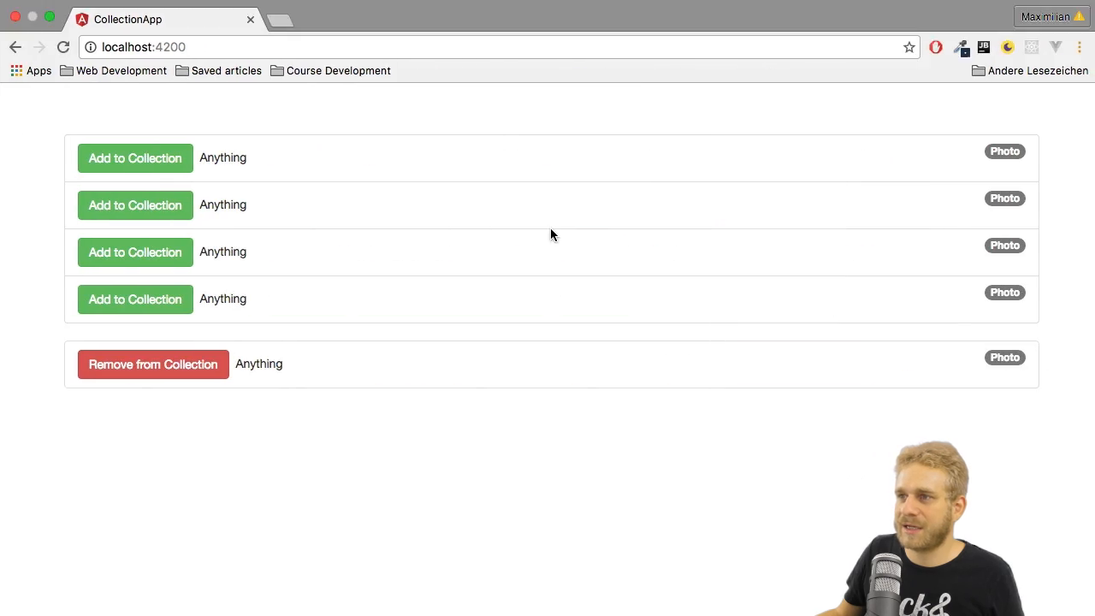
Step: Bring Chrome into focus to see descriptions with Book, Piece of Paper, Photo, Garbage badges
click(62, 48)
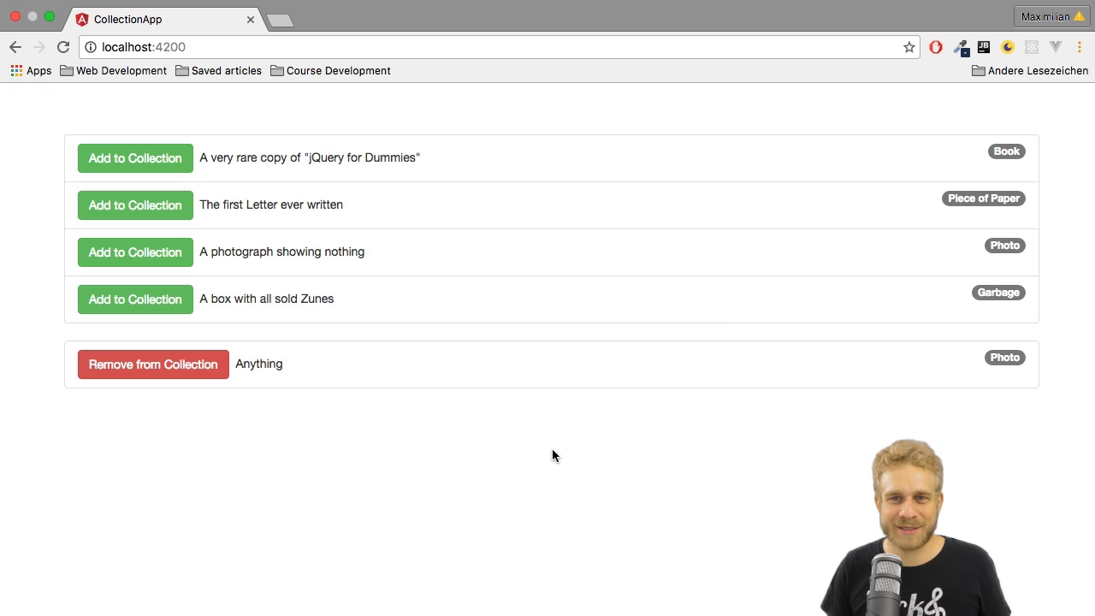
mouse_move(489, 414)
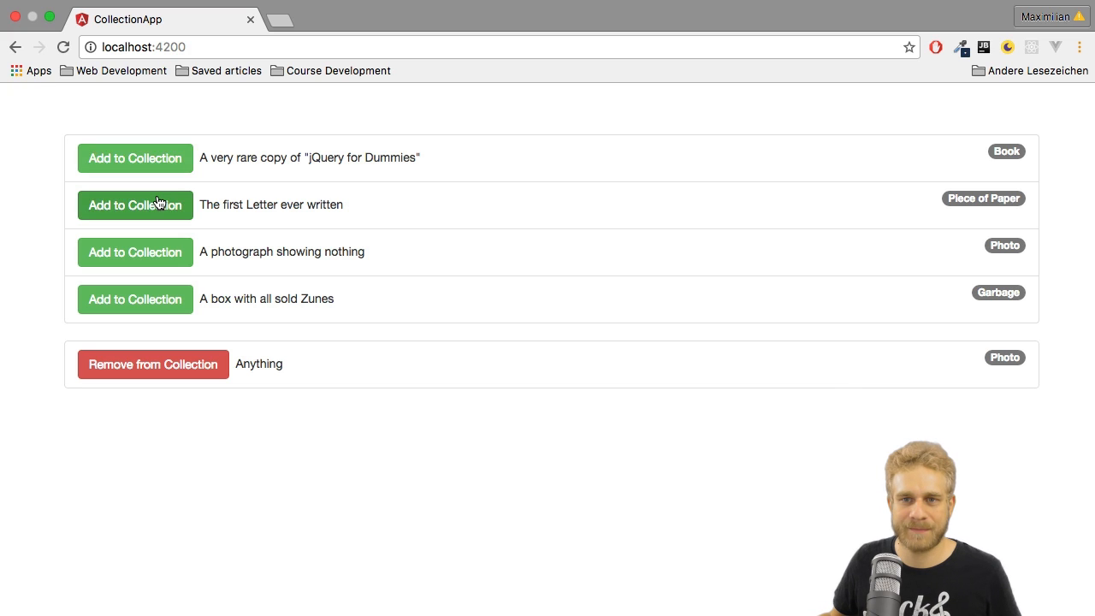
mouse_move(130, 176)
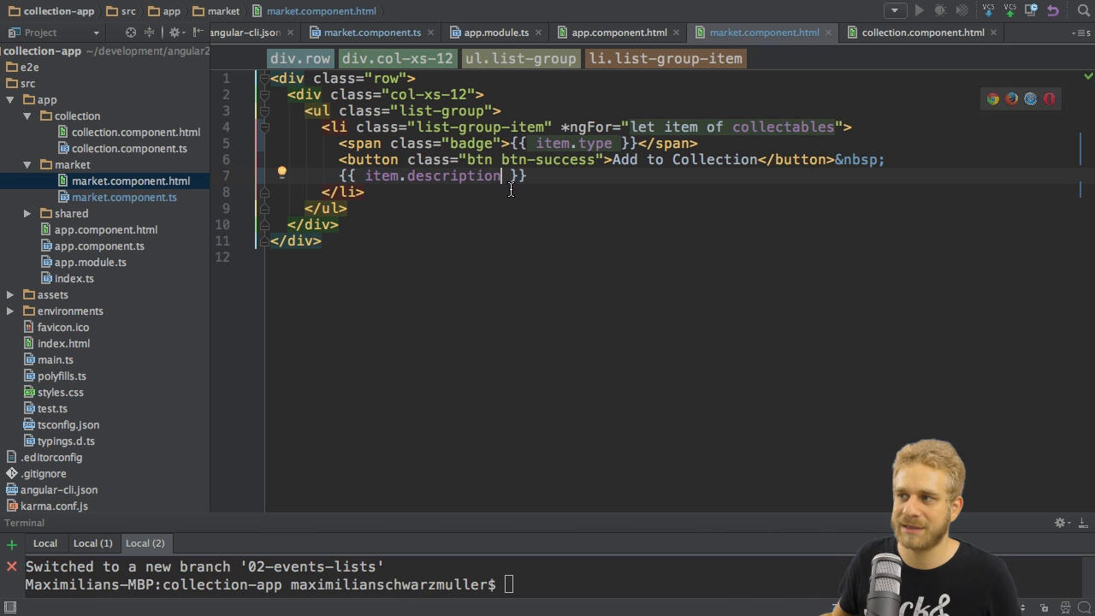
mouse_move(497, 231)
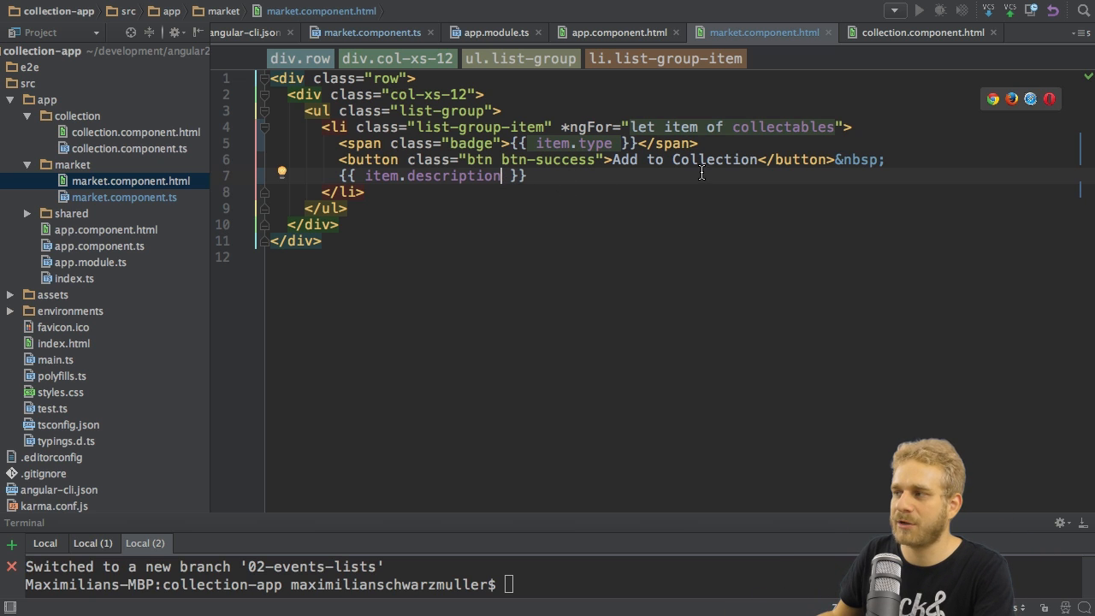
mouse_move(618, 189)
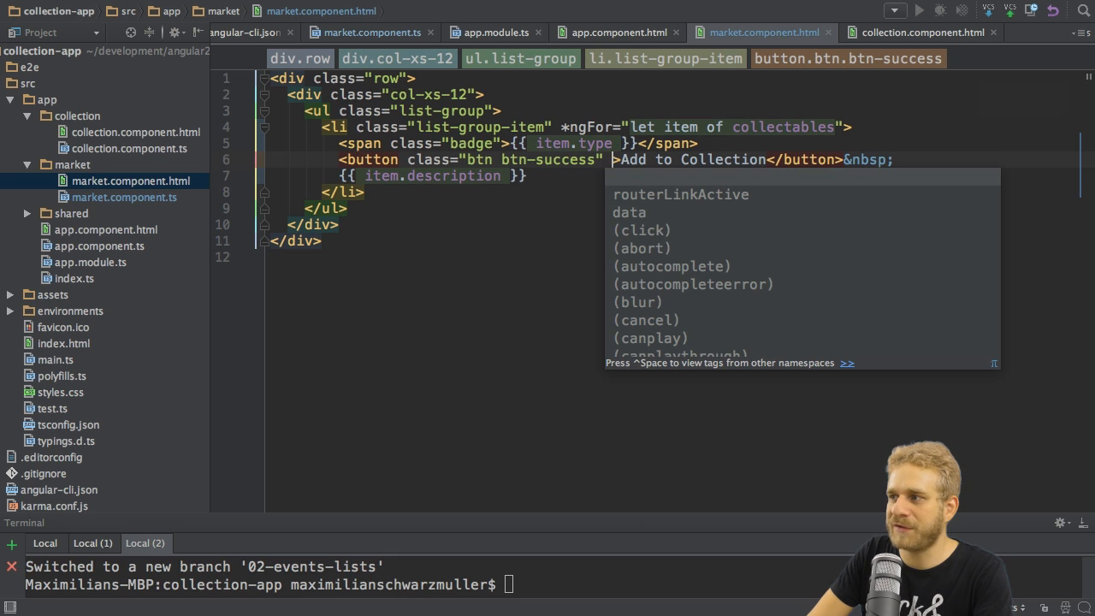
Step: Add (click)="onAddToCollection()" to the Add to Collection button
text(click)=")
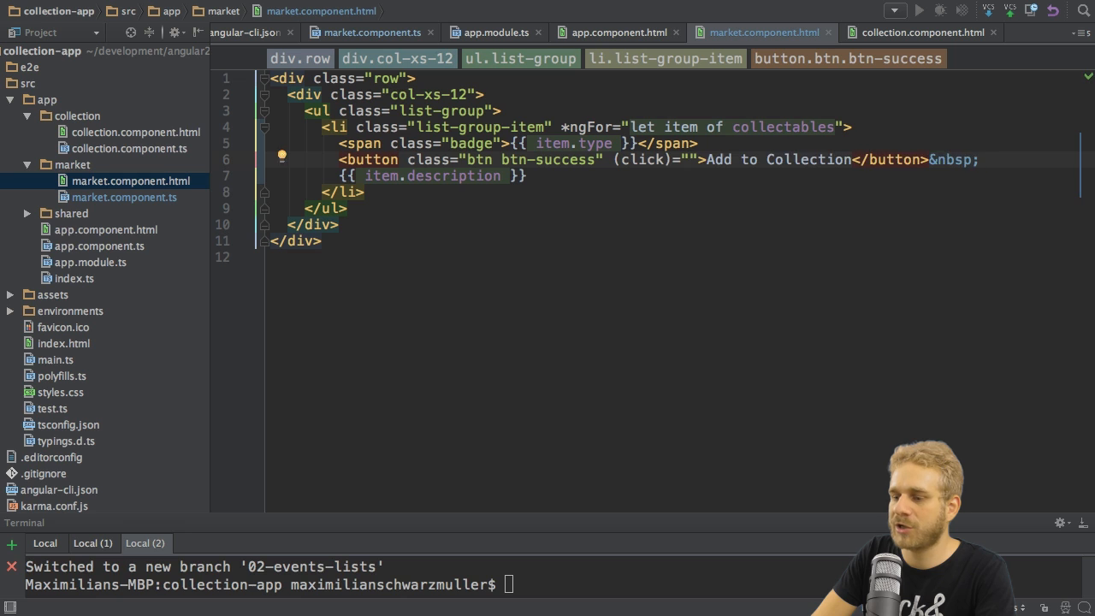
text(onAddToCol)
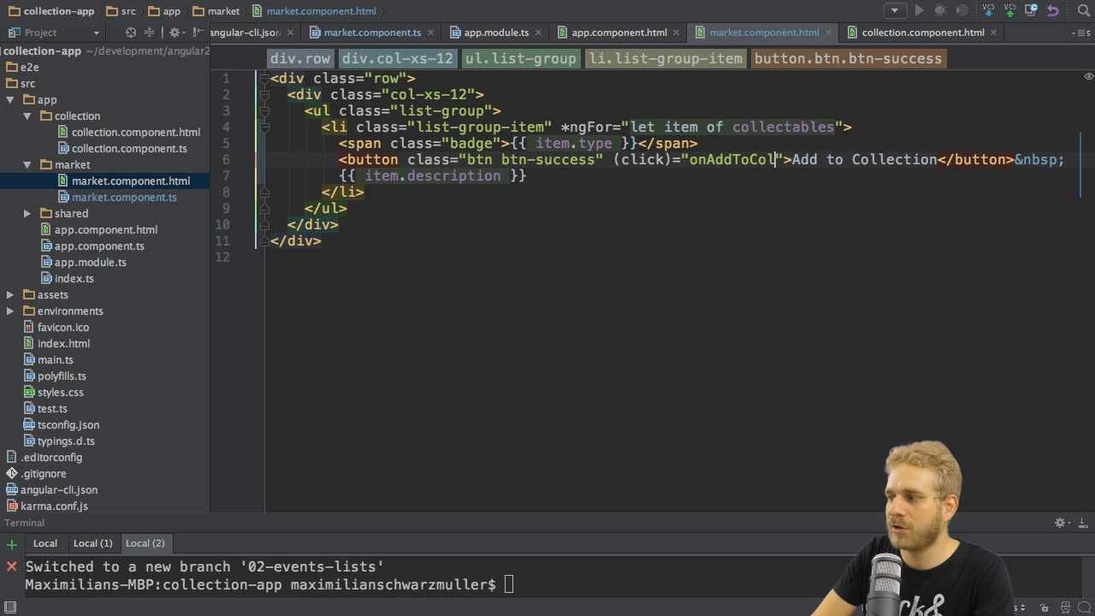
text(lection())
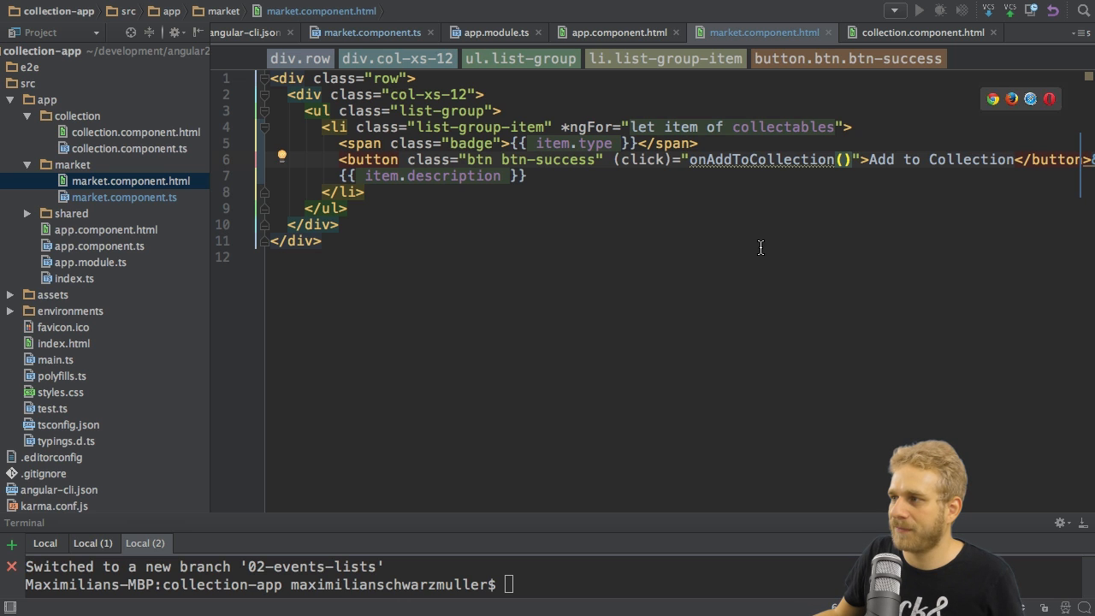
mouse_move(818, 174)
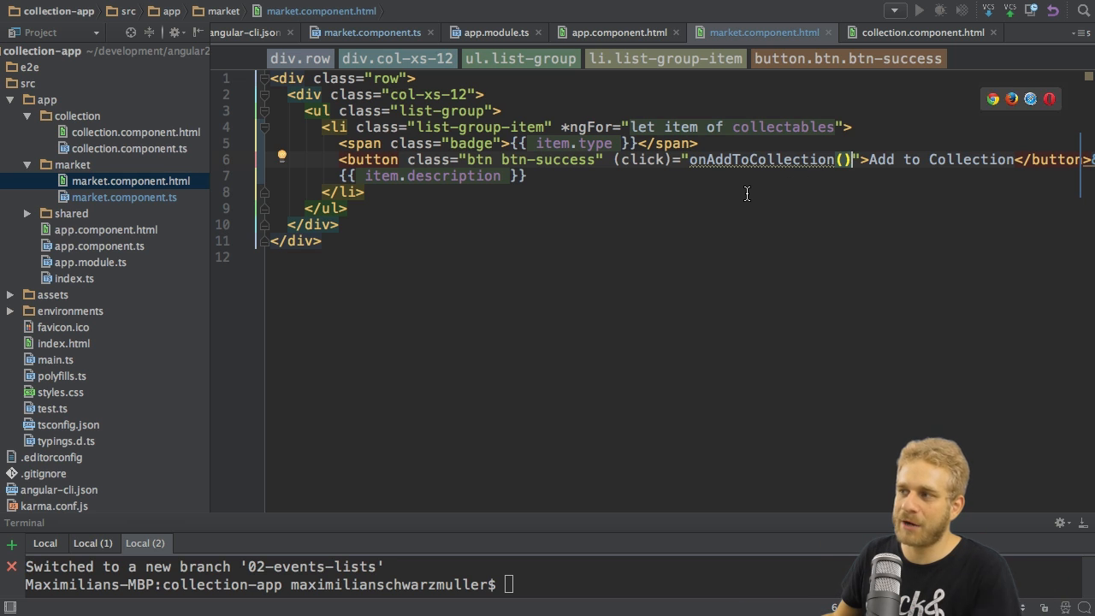
mouse_move(738, 195)
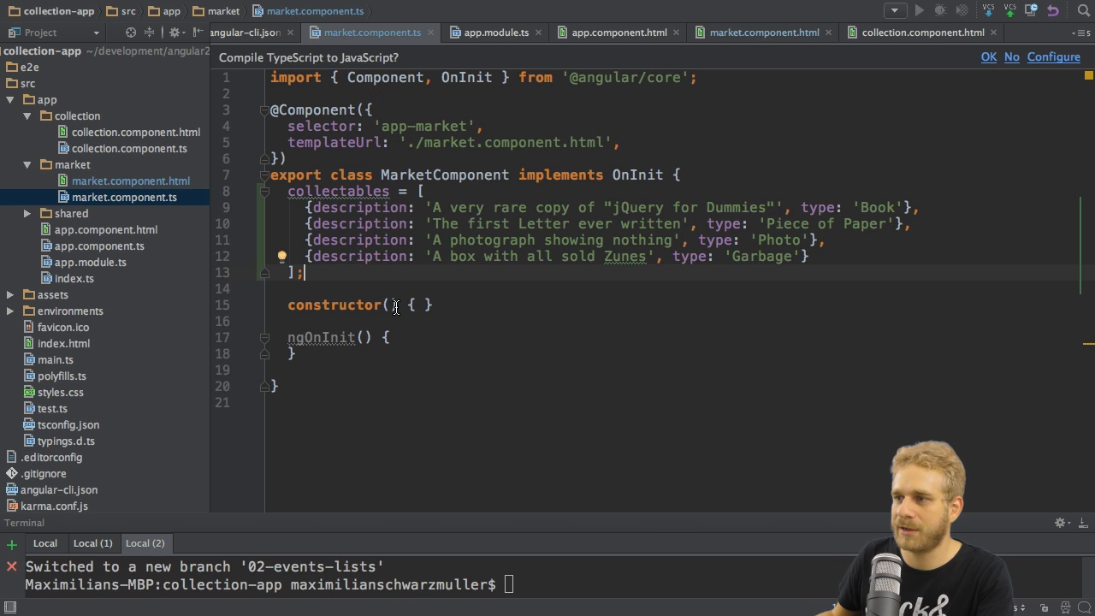
Step: Define onAddToCollection() { alert('Hello!'); } below the collectables array
key(enter)
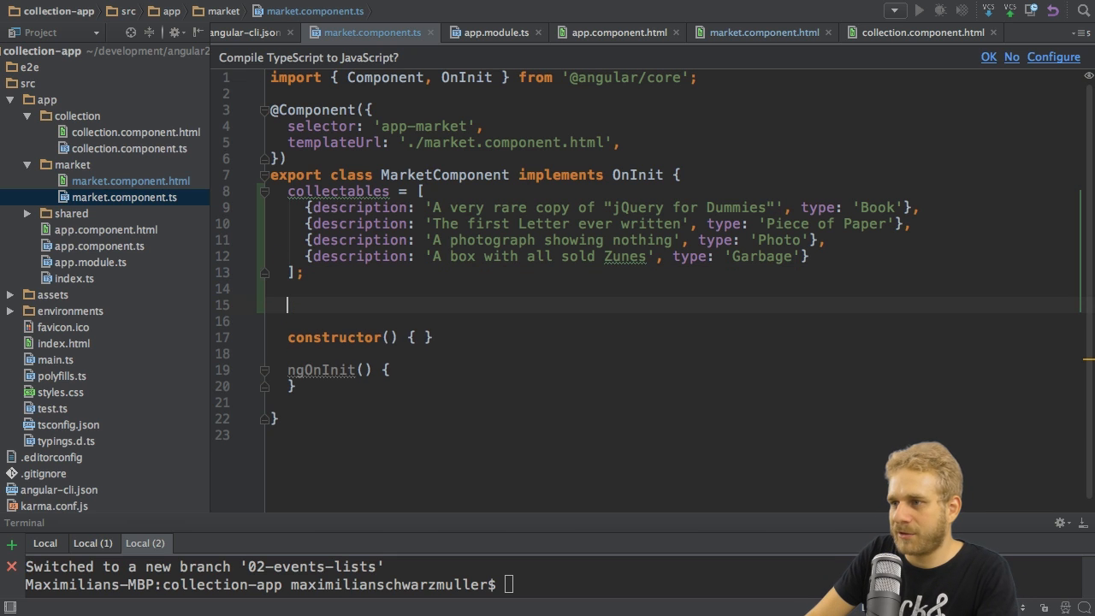
text(onAddToCollection() {)
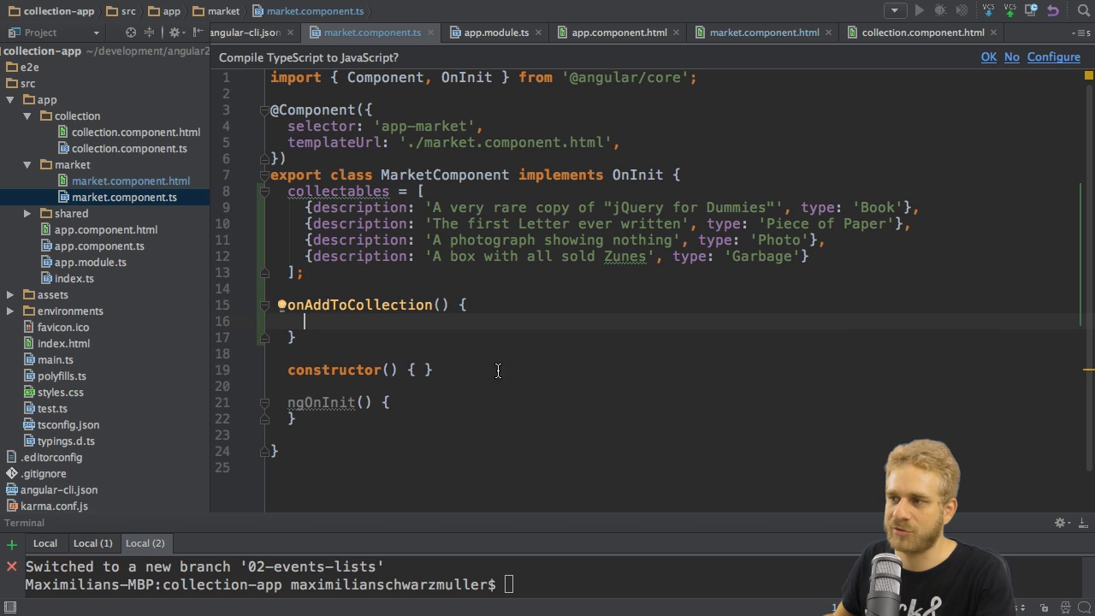
text(alert('H)
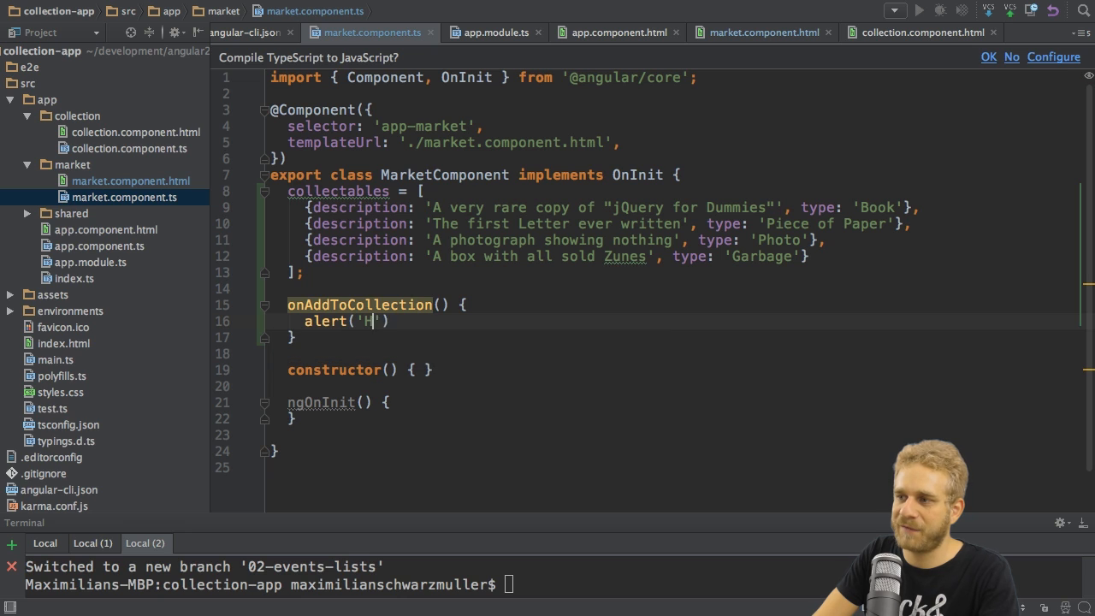
text(ello!)
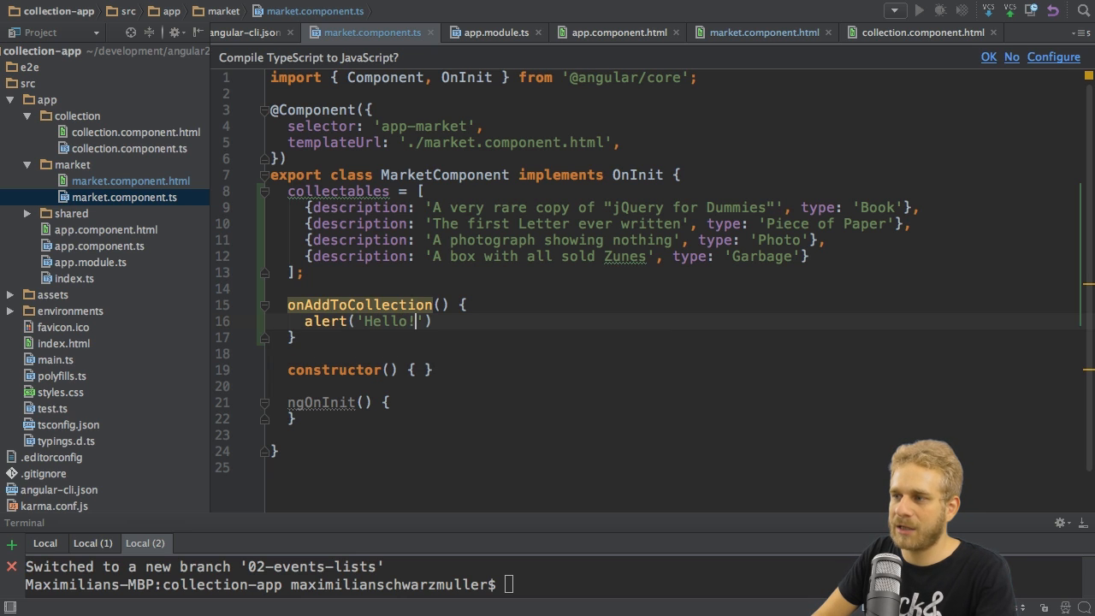
text(;)
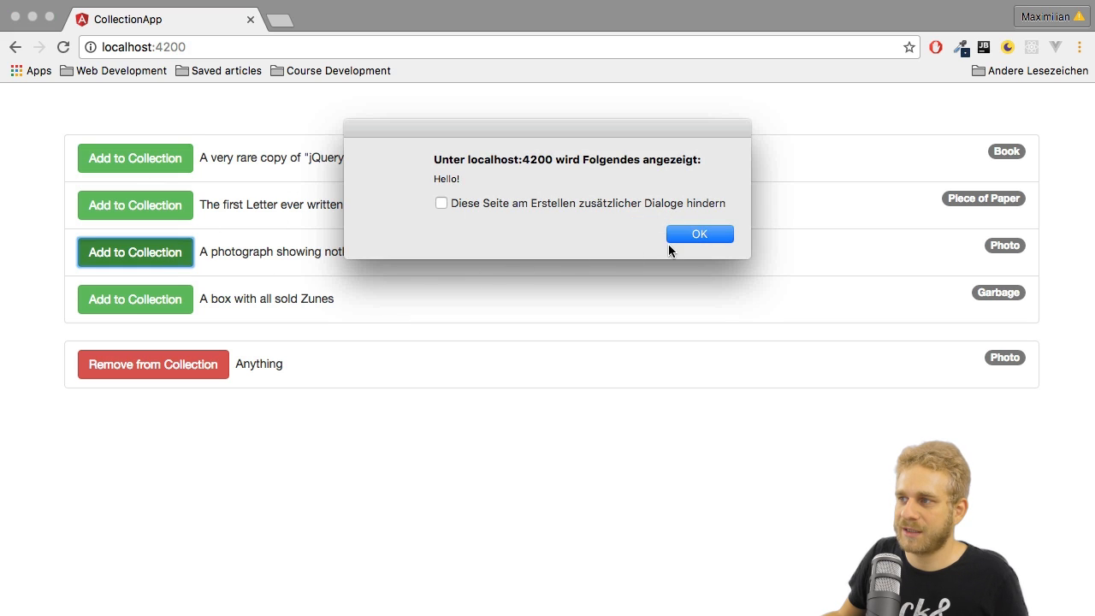
Step: Dismiss the Hello! alert raised by Add to Collection, returning to the four market items
click(698, 233)
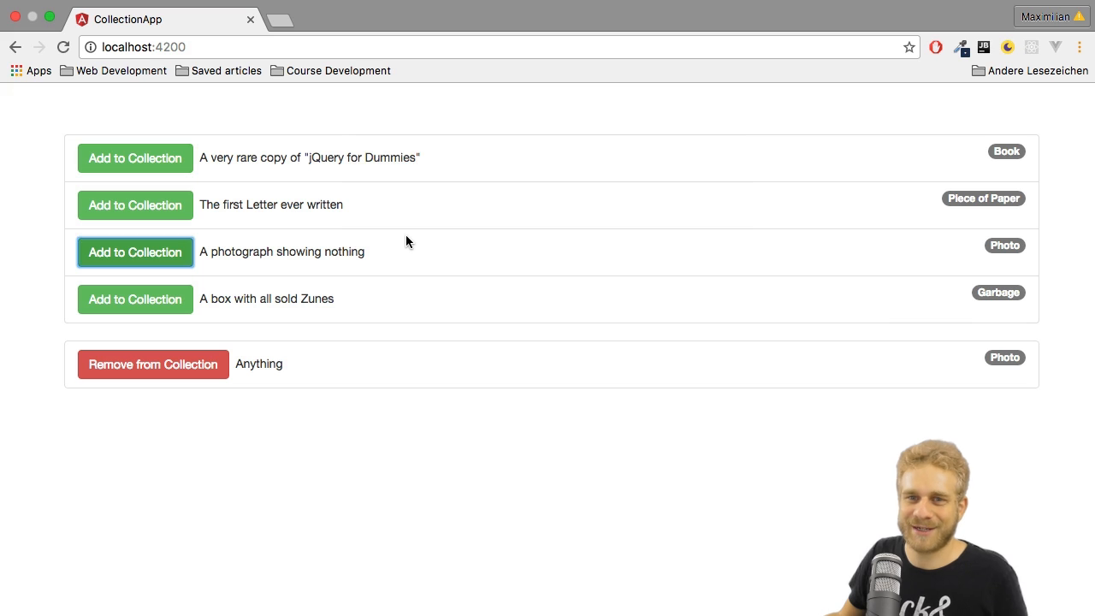